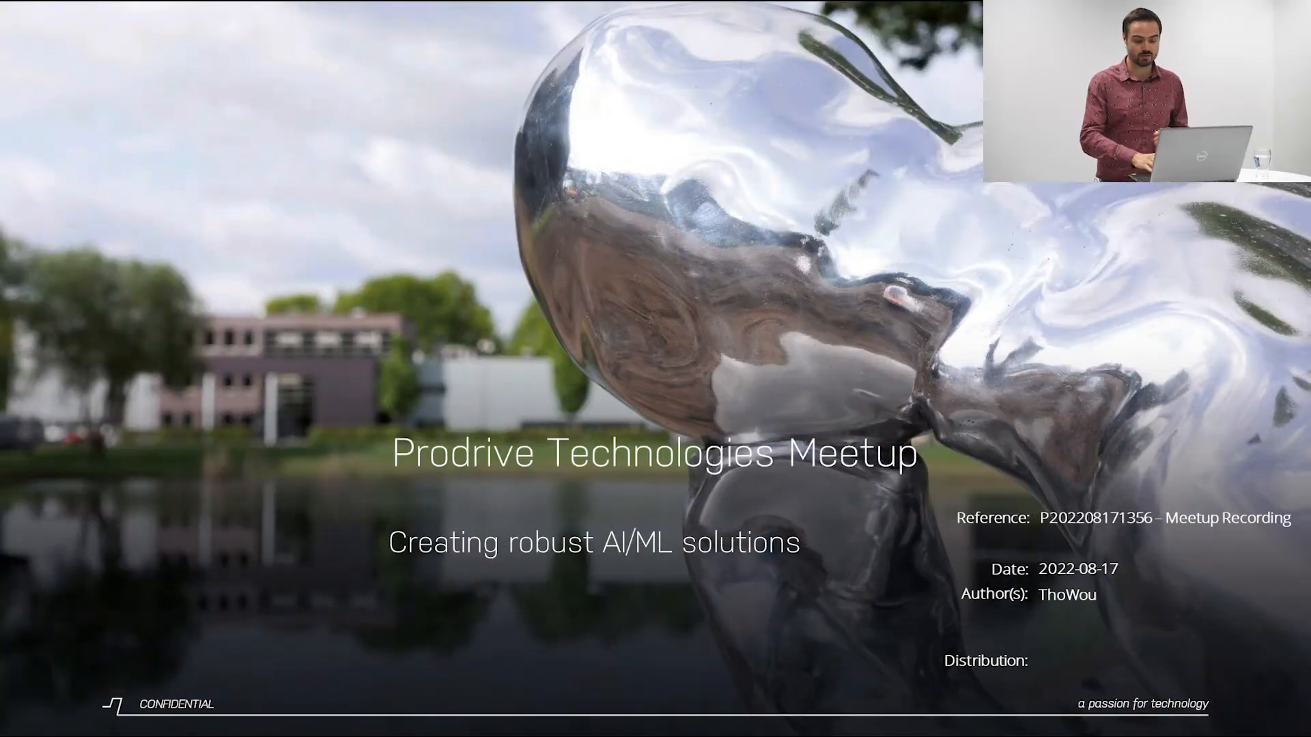
pyautogui.press('Right')
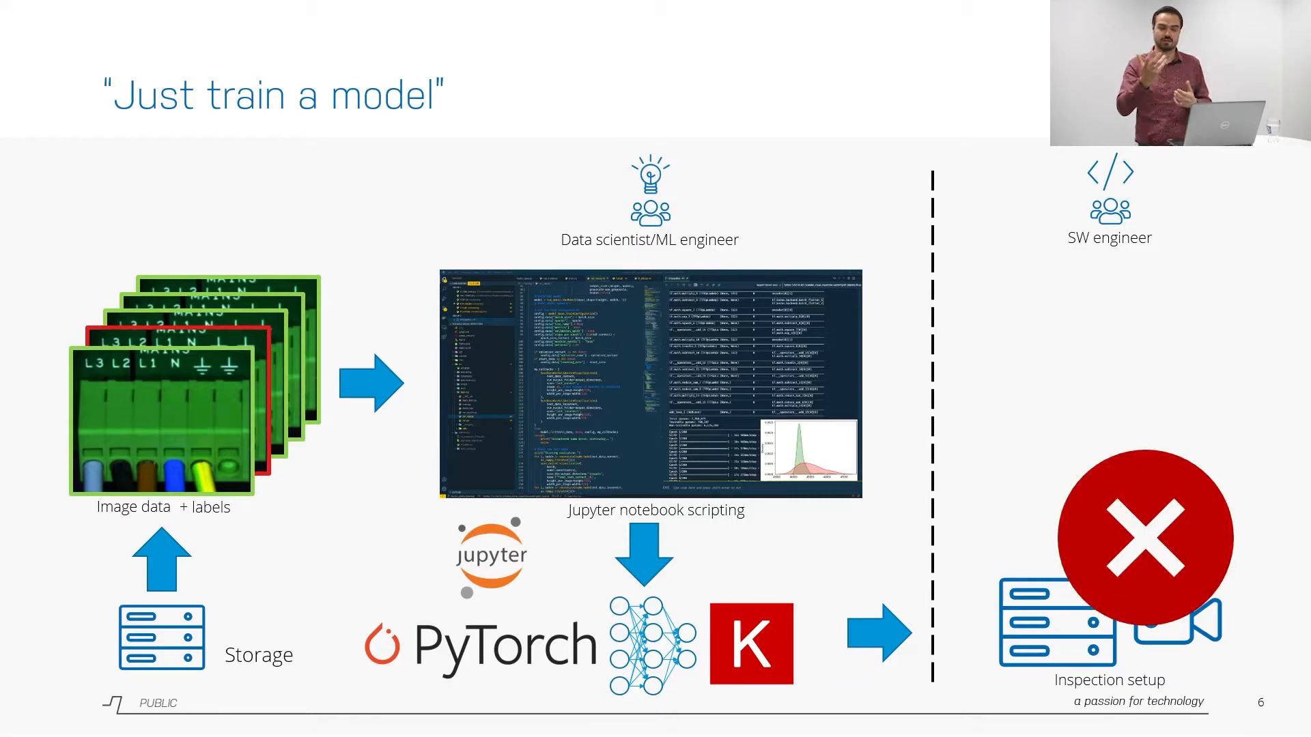
pyautogui.press('Right')
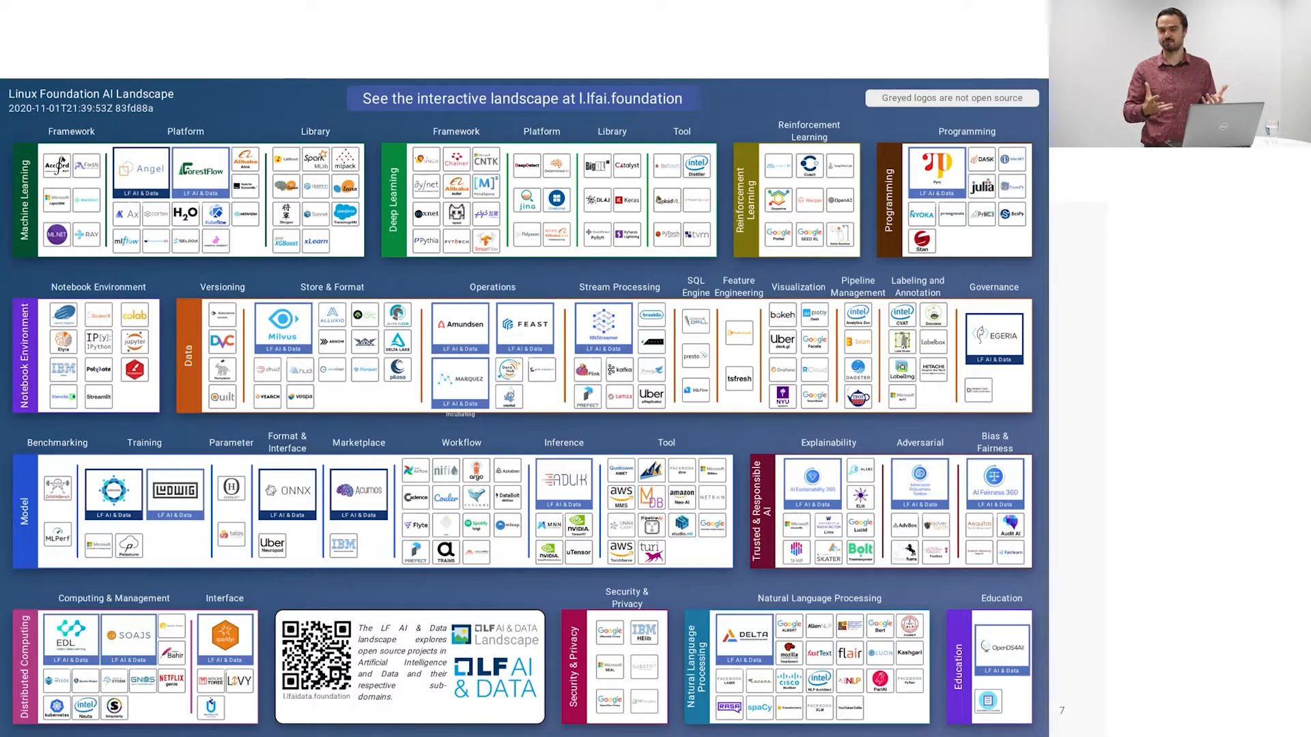